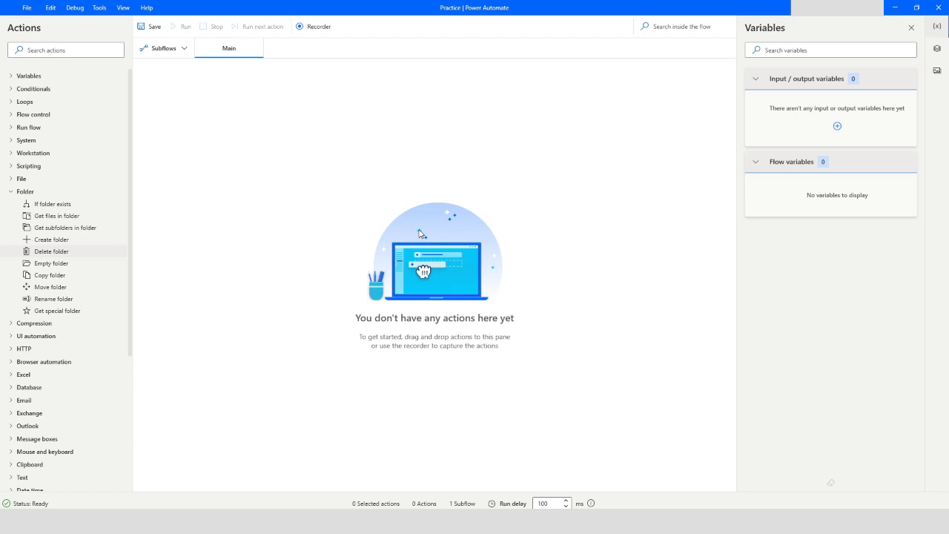
pyautogui.moveTo(212, 171)
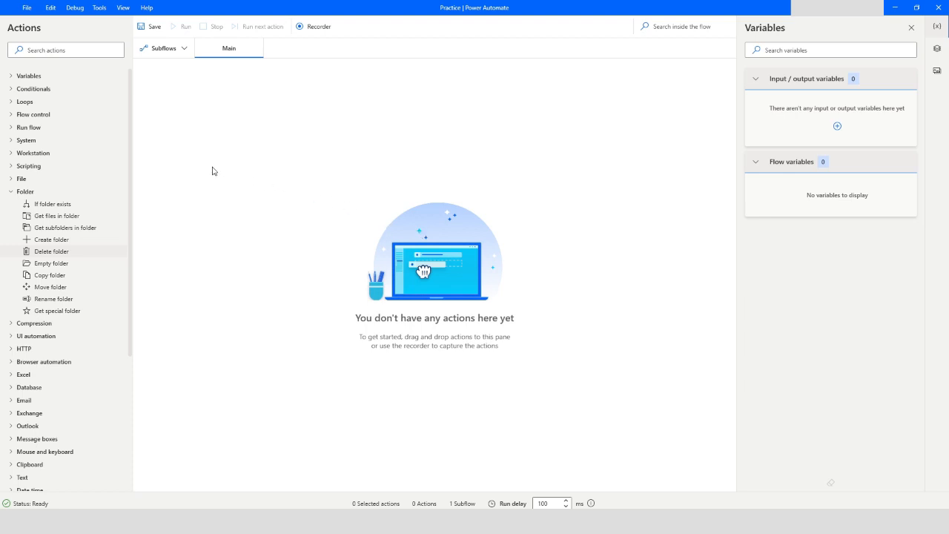
pyautogui.moveTo(24, 192)
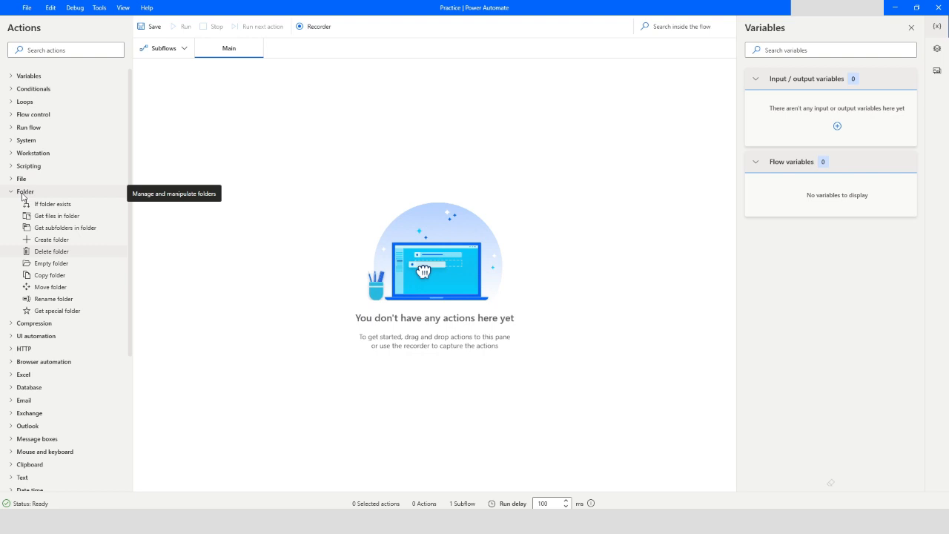
pyautogui.moveTo(151, 254)
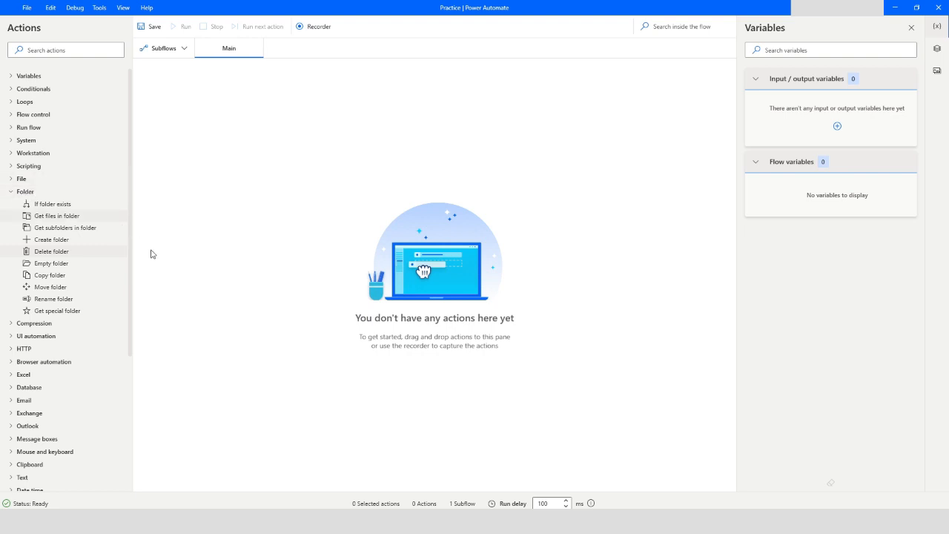
pyautogui.moveTo(50, 240)
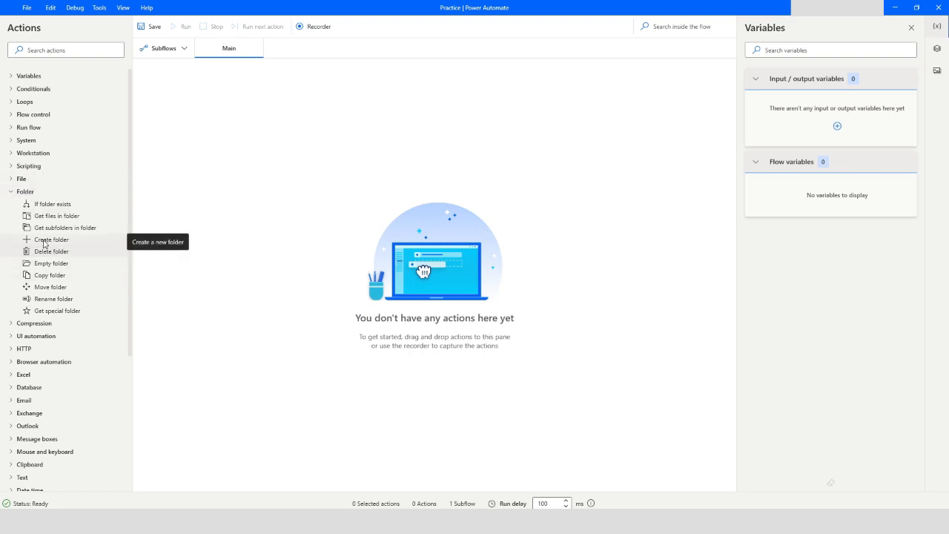
pyautogui.moveTo(52, 240)
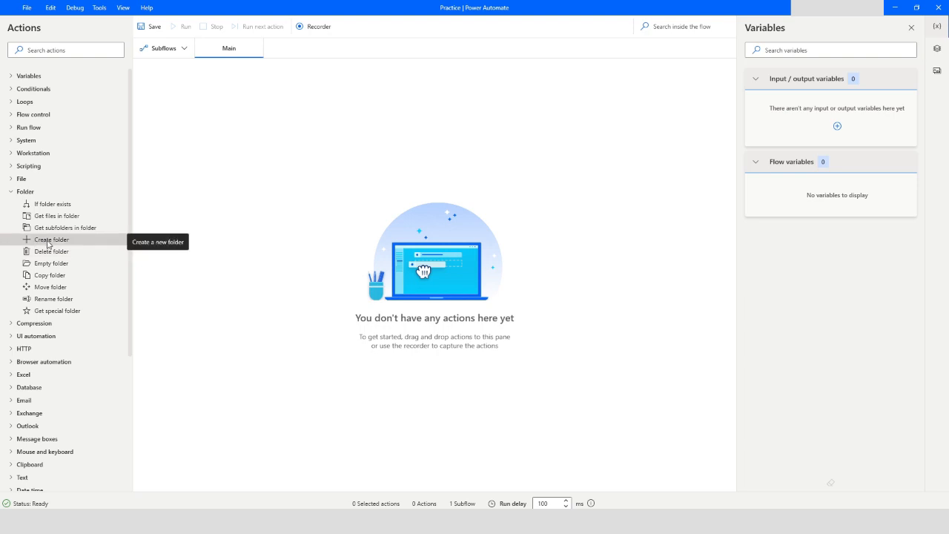
pyautogui.moveTo(59, 311)
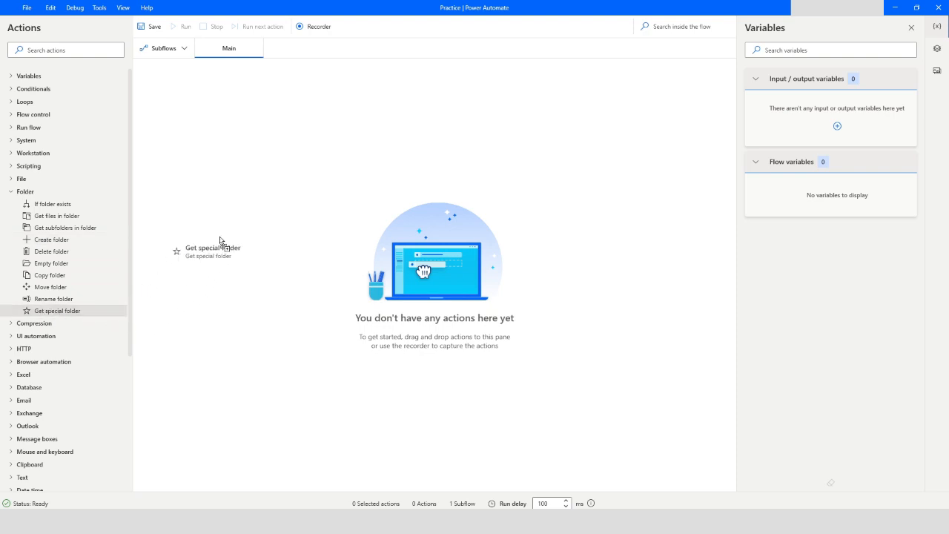
# Add a Get special folder step with Special folder name Desktop, saved to SpecialFolderPath
pyautogui.moveTo(215, 247); pyautogui.dragTo(275, 123)
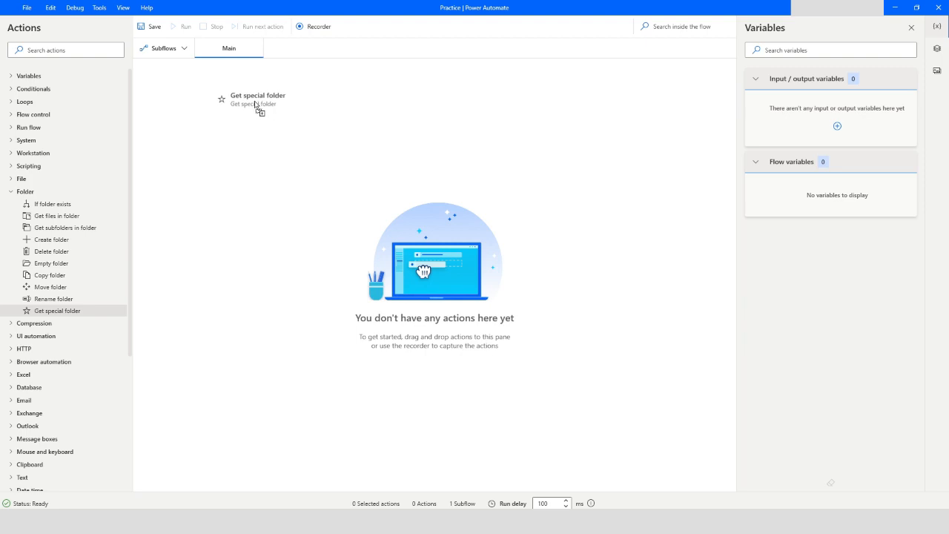
pyautogui.doubleClick(258, 98)
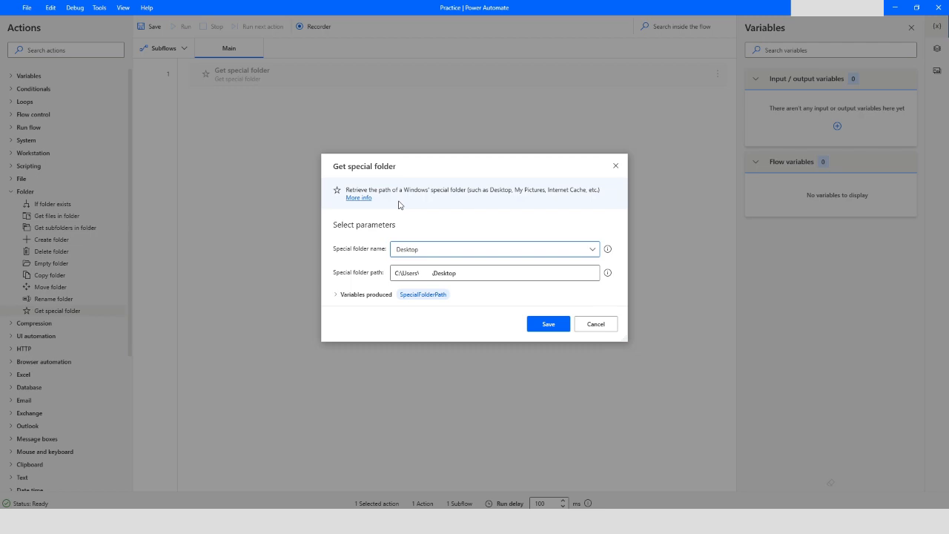
pyautogui.moveTo(428, 202)
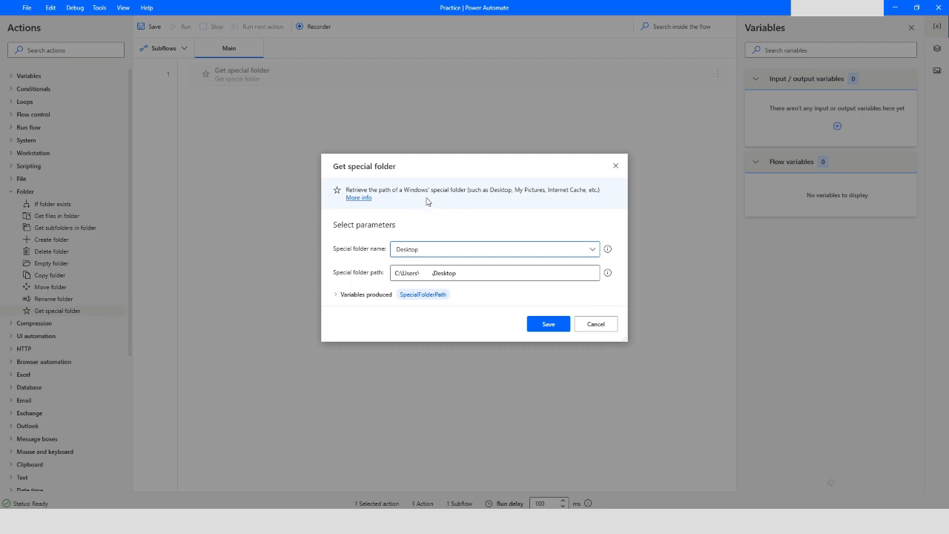
pyautogui.moveTo(513, 203)
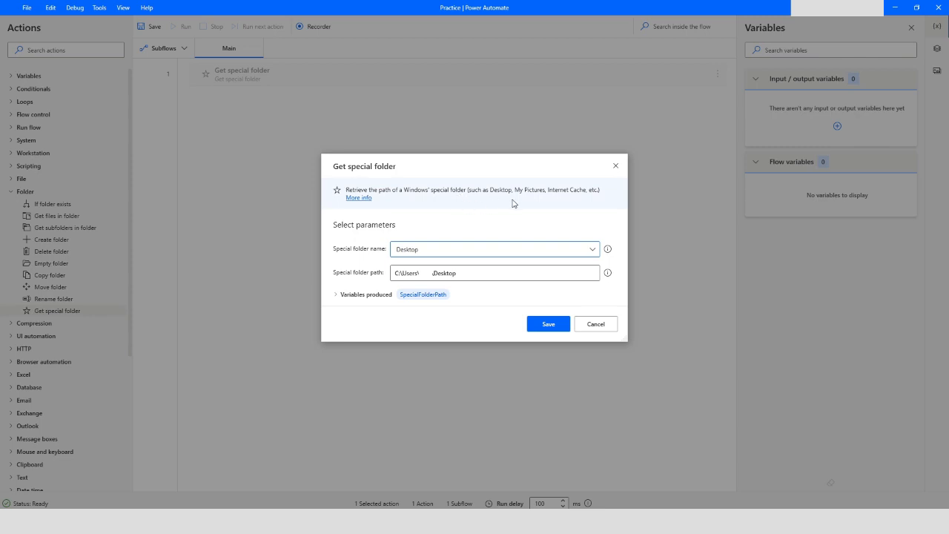
pyautogui.moveTo(569, 197)
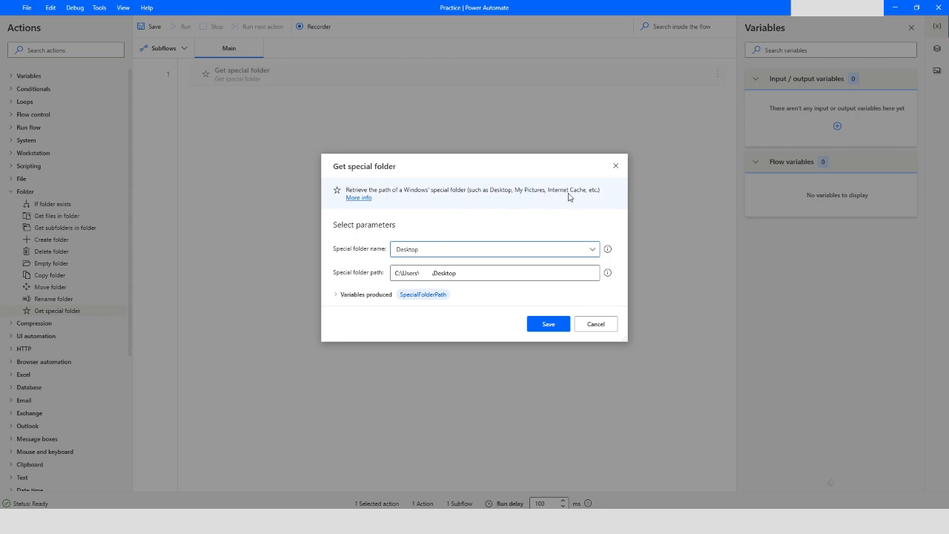
pyautogui.moveTo(595, 198)
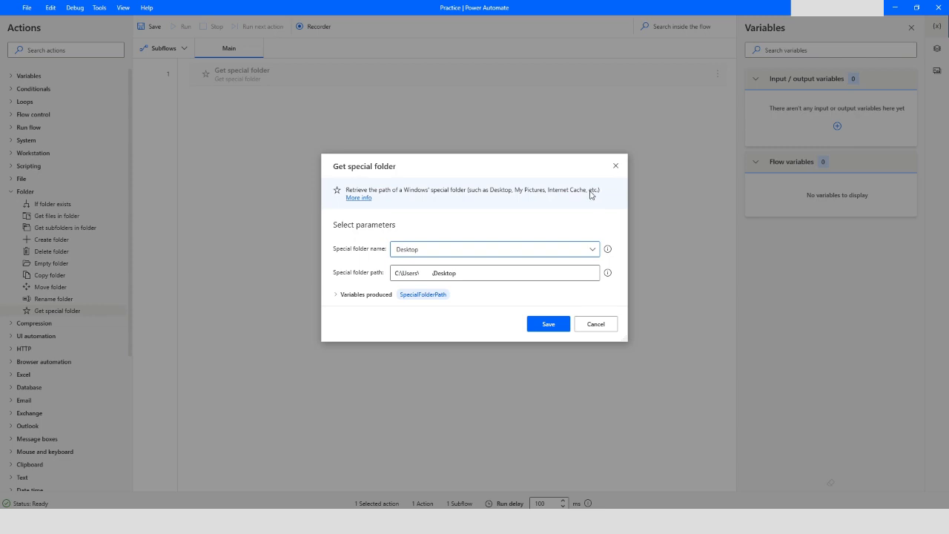
pyautogui.moveTo(573, 185)
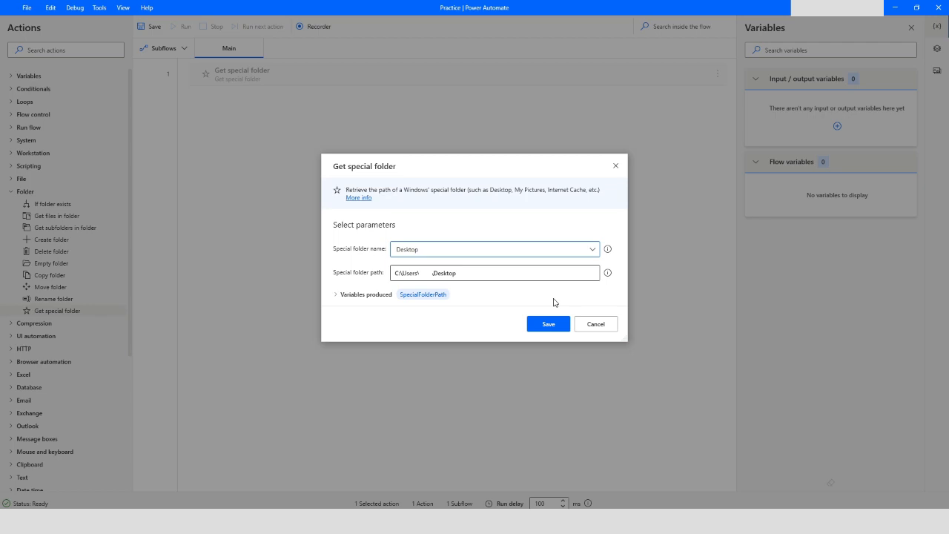
pyautogui.click(548, 323)
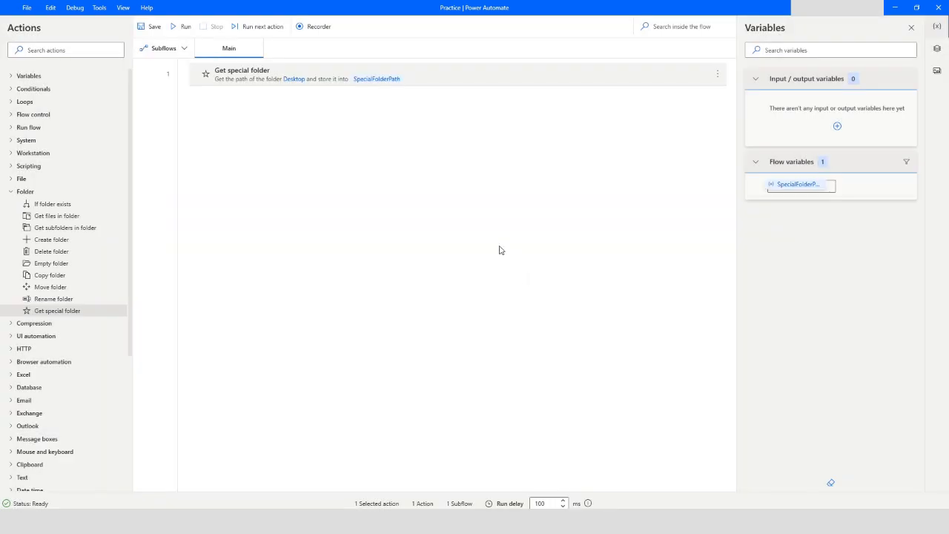
pyautogui.moveTo(453, 209)
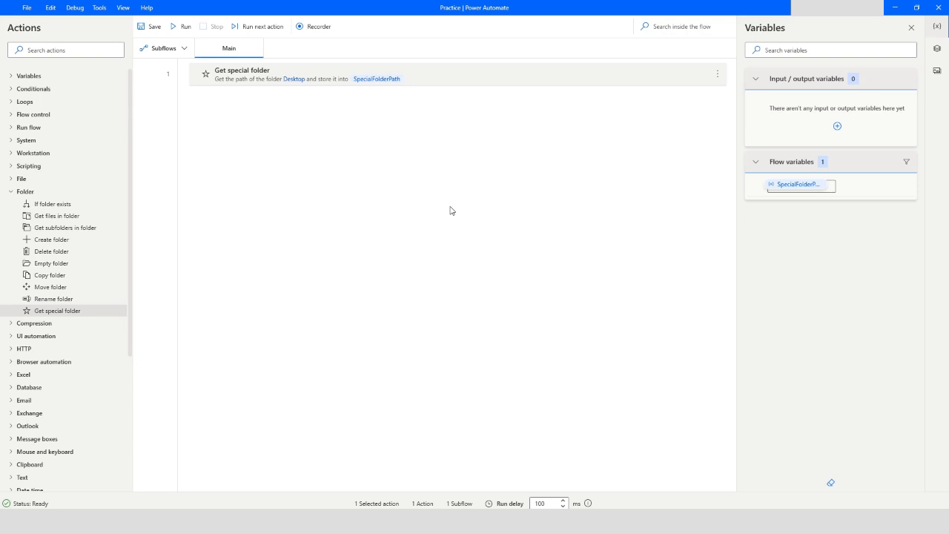
pyautogui.moveTo(253, 343)
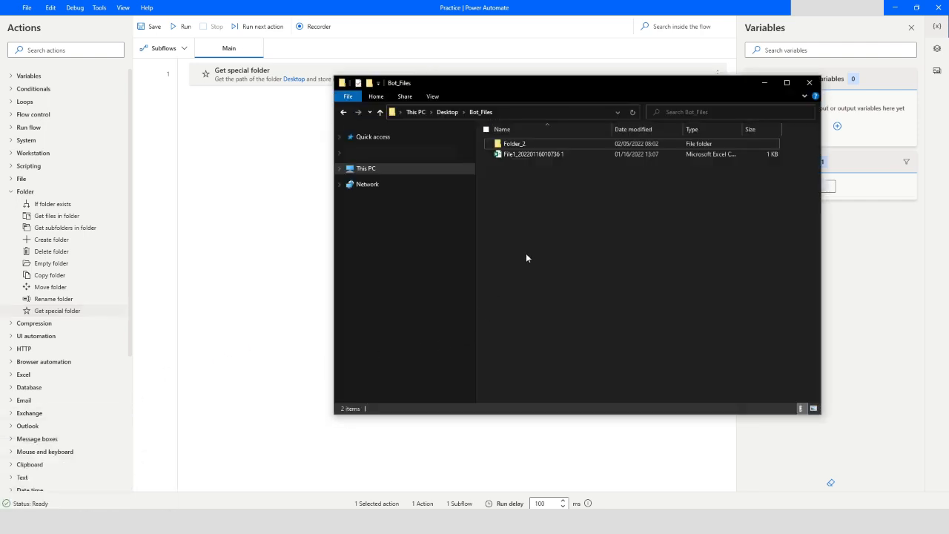
pyautogui.moveTo(509, 226)
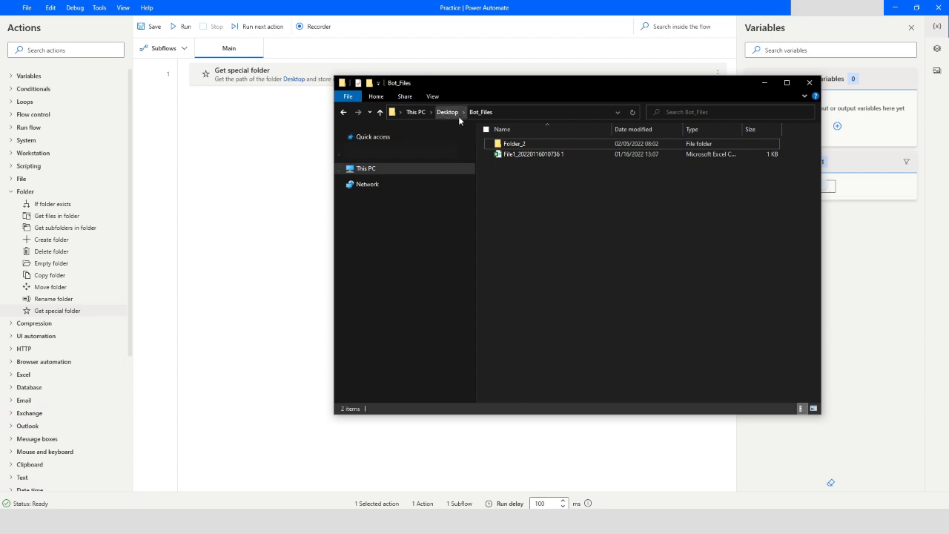
pyautogui.moveTo(480, 116)
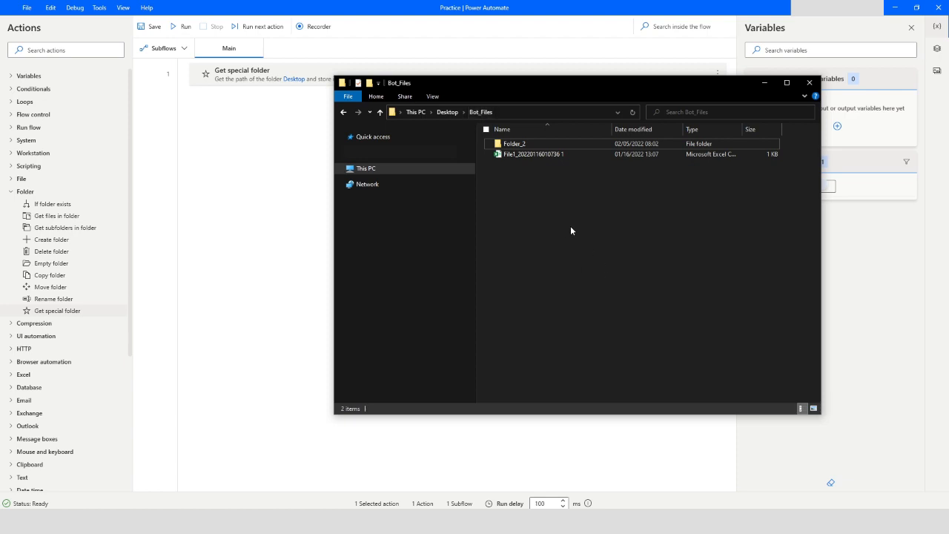
pyautogui.moveTo(552, 214)
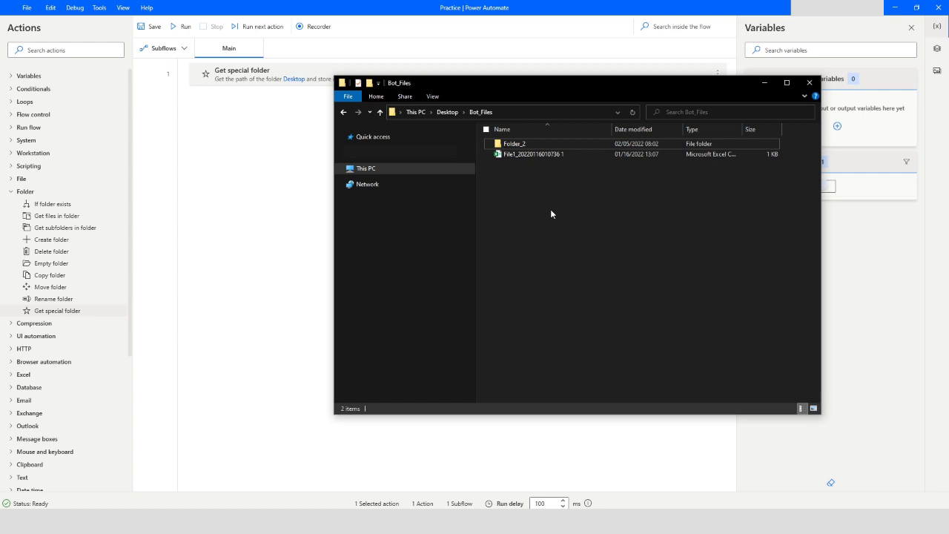
pyautogui.moveTo(764, 83)
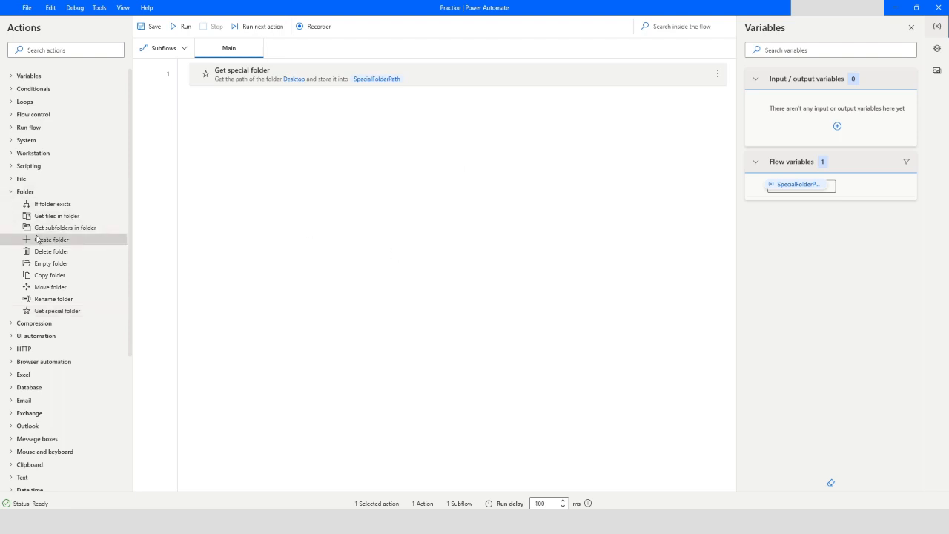
# Drag Folder > Create folder into the flow below Get special folder
pyautogui.moveTo(52, 239); pyautogui.dragTo(278, 132)
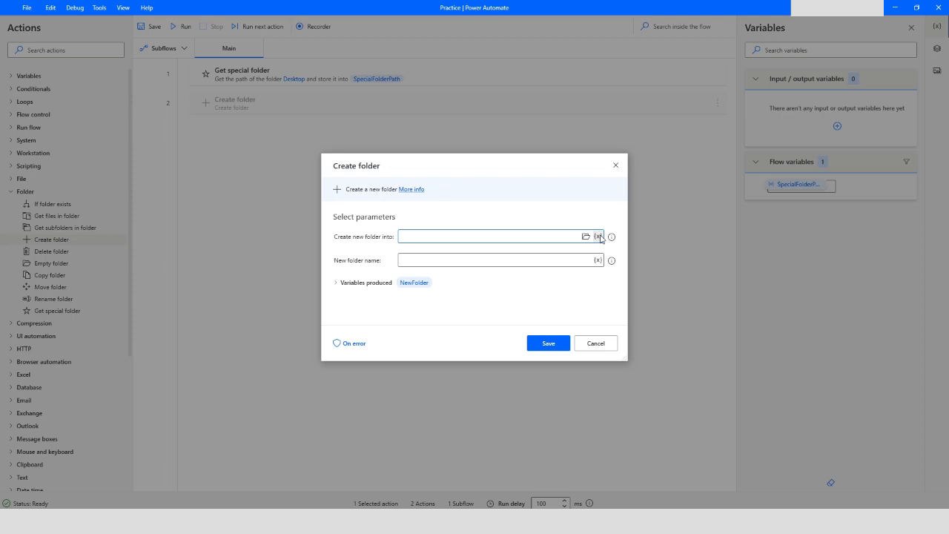
# Set Create folder to make 'Folder_1' in %SpecialFolderPath%\Bot_Files and save
pyautogui.click(597, 260)
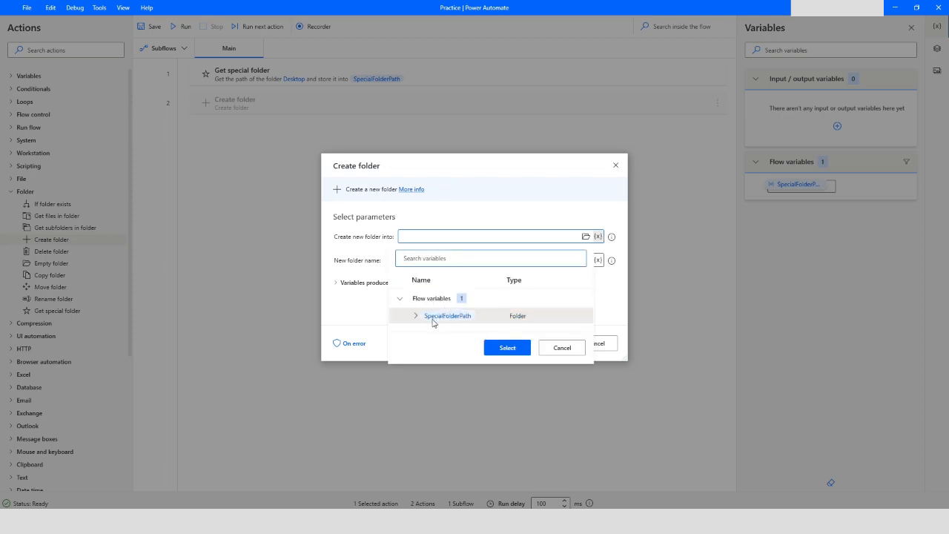
pyautogui.click(508, 347)
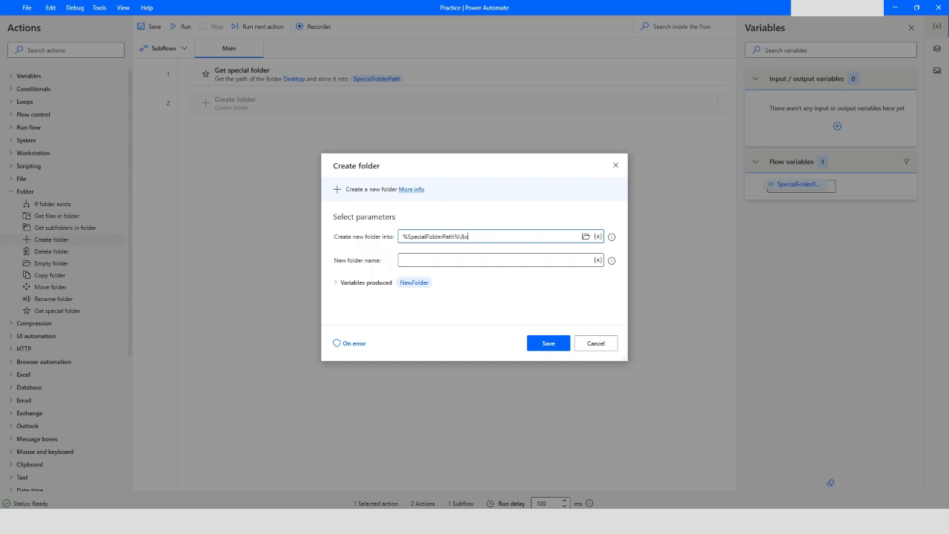
pyautogui.write('Bot_Fil')
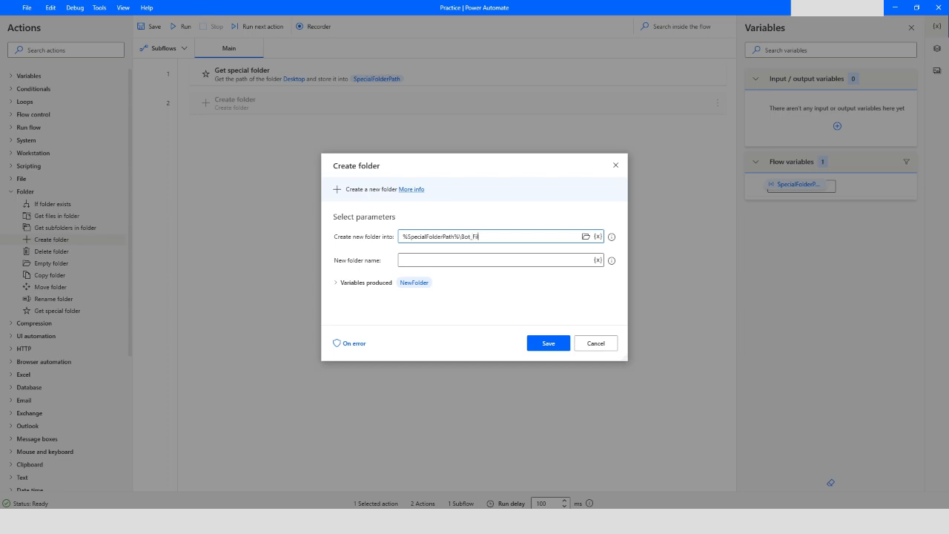
pyautogui.write('les')
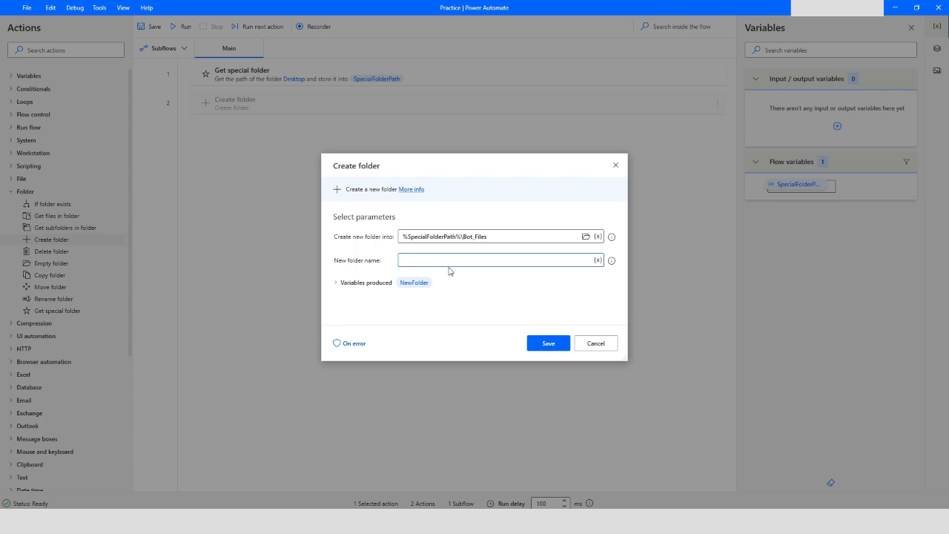
pyautogui.write('Folder')
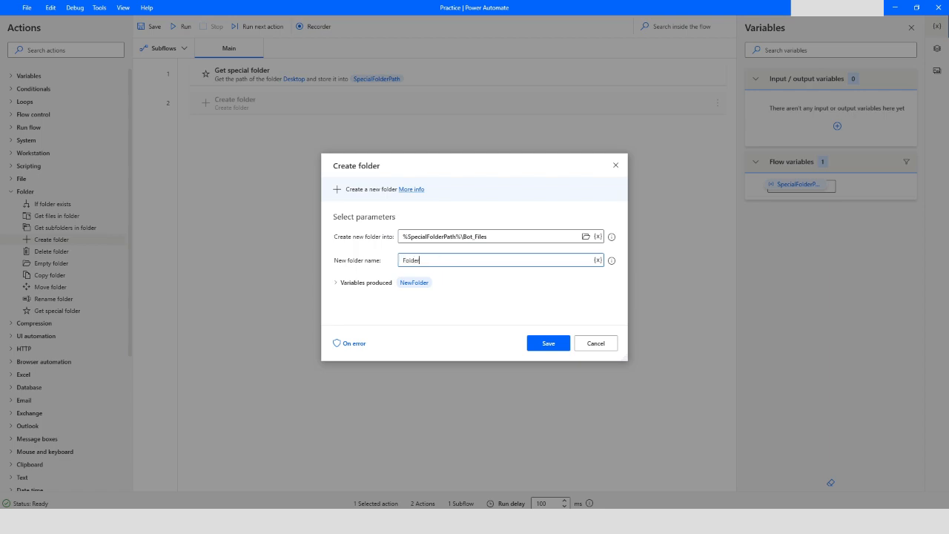
pyautogui.write('_1')
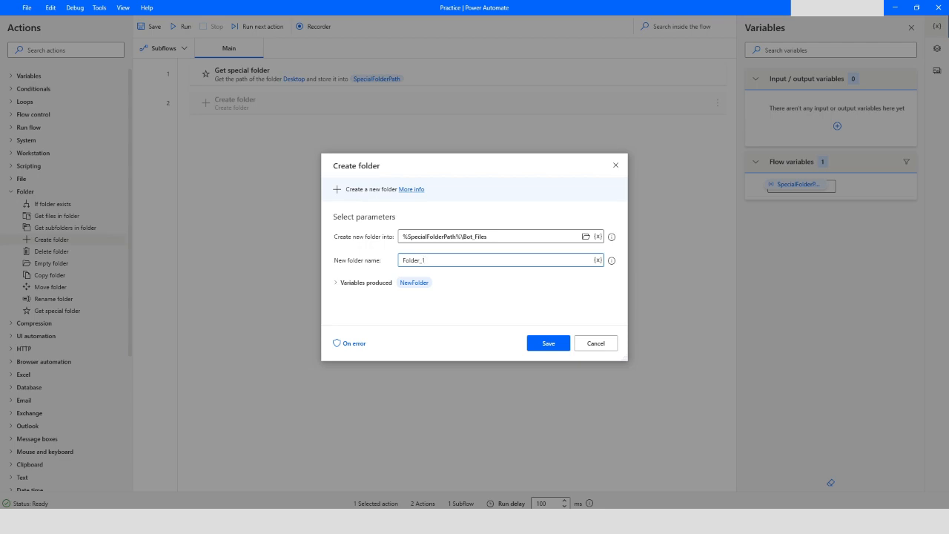
pyautogui.moveTo(414, 281)
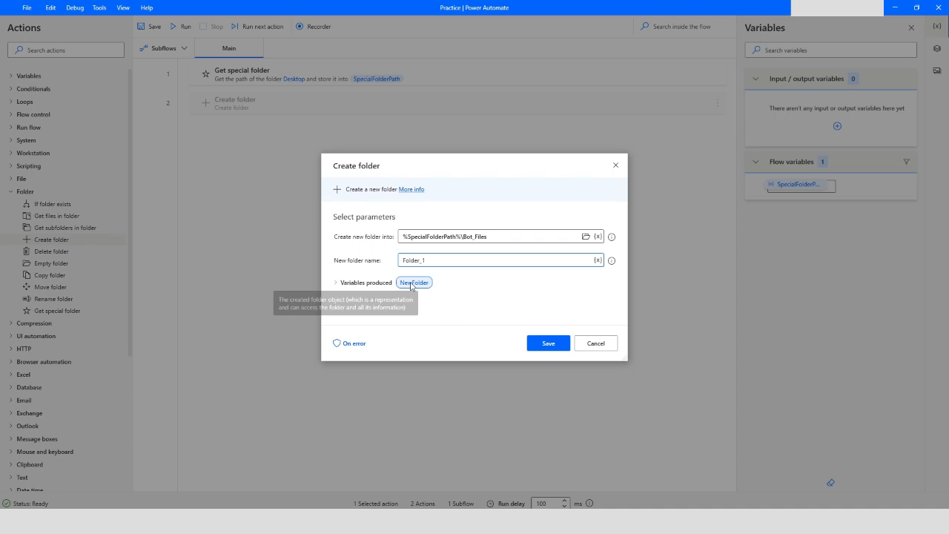
pyautogui.moveTo(442, 296)
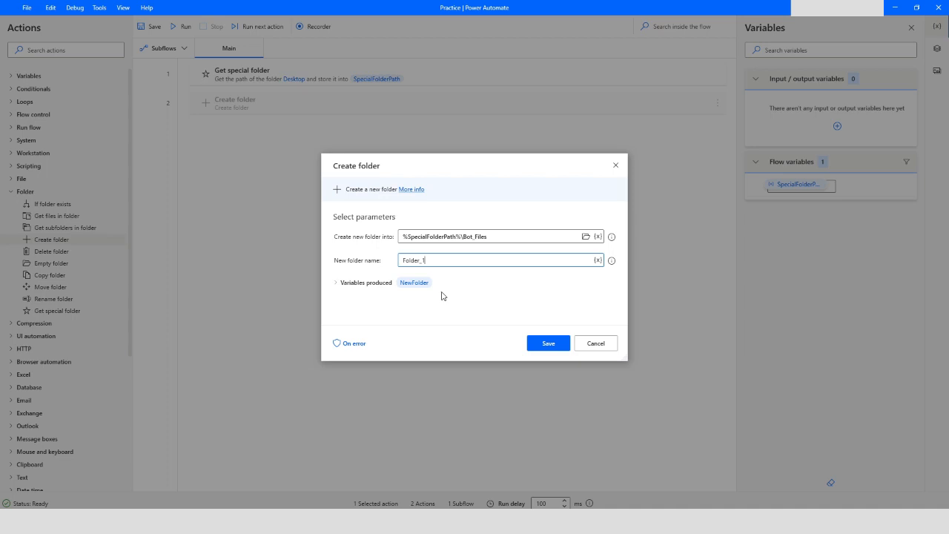
pyautogui.moveTo(527, 291)
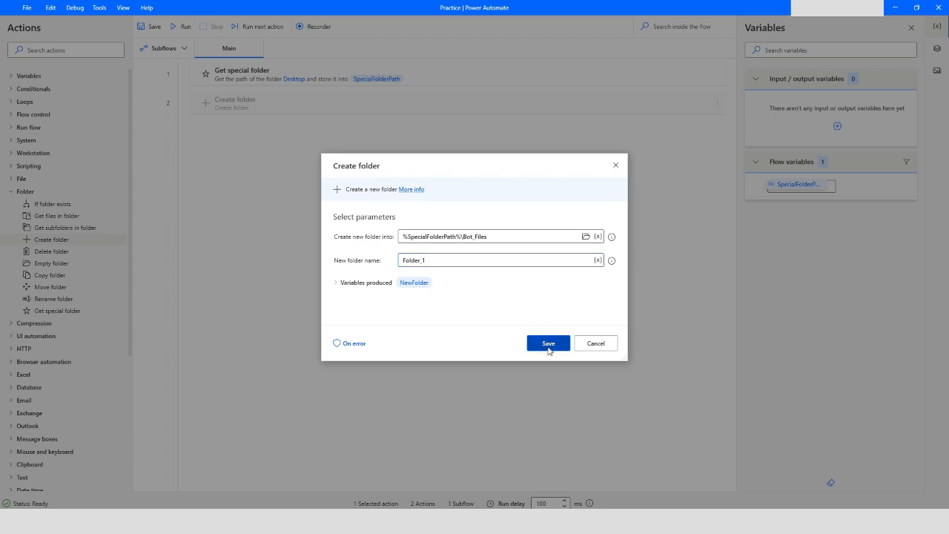
pyautogui.click(548, 342)
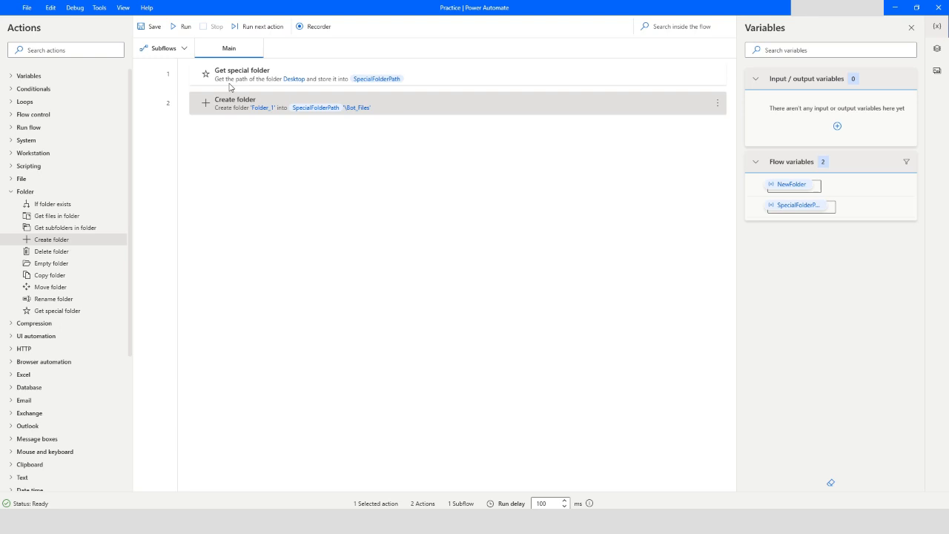
# Run the two-step flow from the toolbar
pyautogui.click(184, 26)
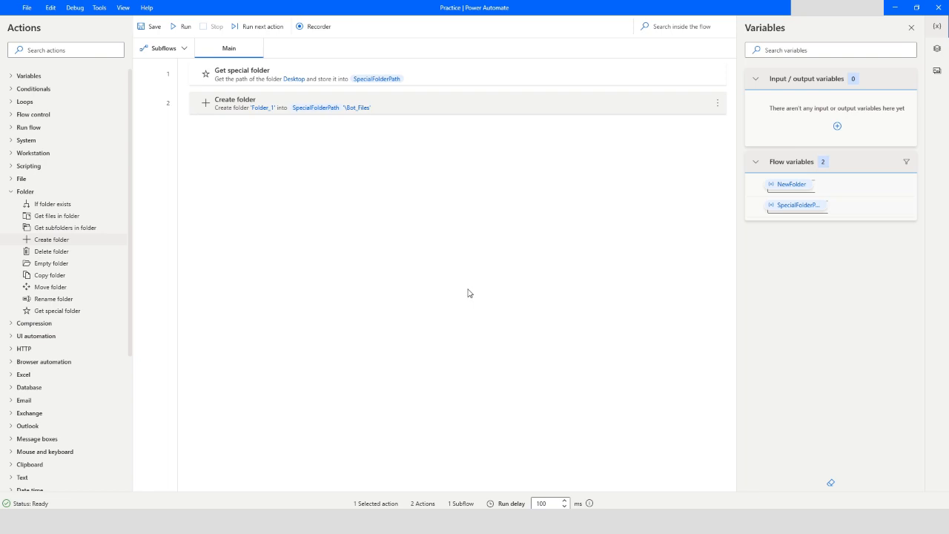
pyautogui.moveTo(407, 234)
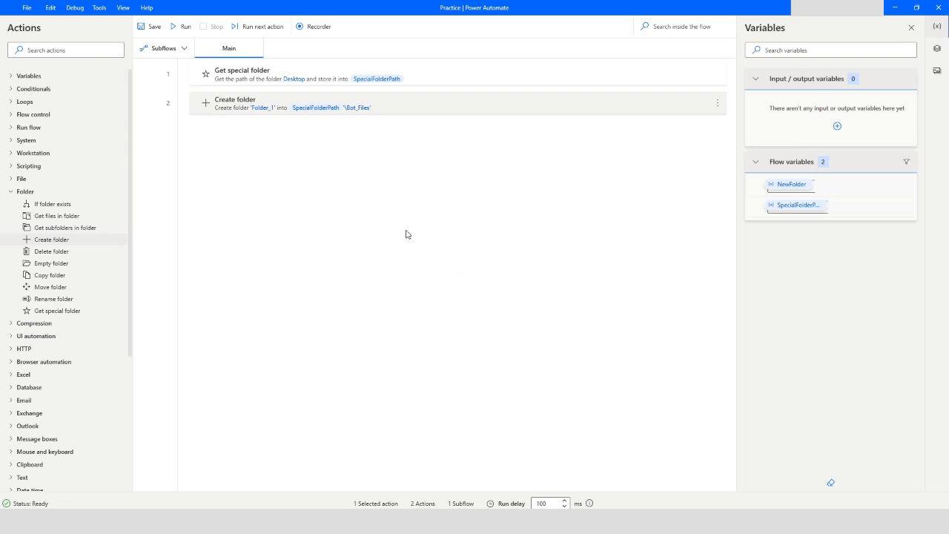
pyautogui.moveTo(321, 307)
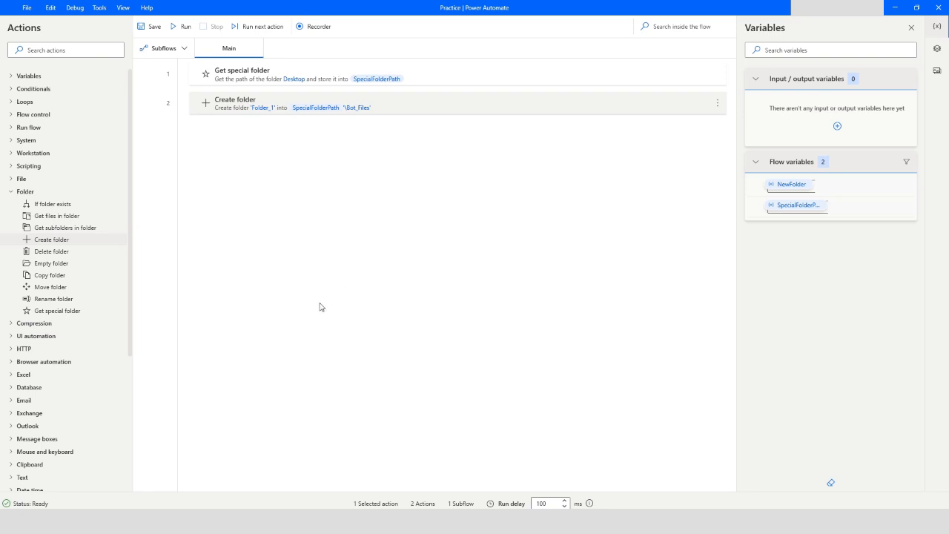
pyautogui.moveTo(314, 372)
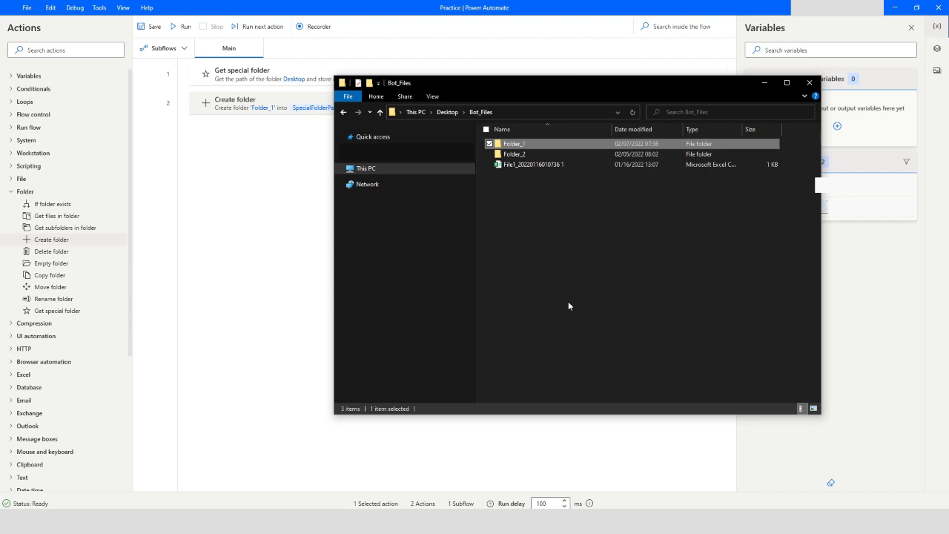
# Close the Bot_Files File Explorer window after checking Folder_1 exists
pyautogui.click(809, 82)
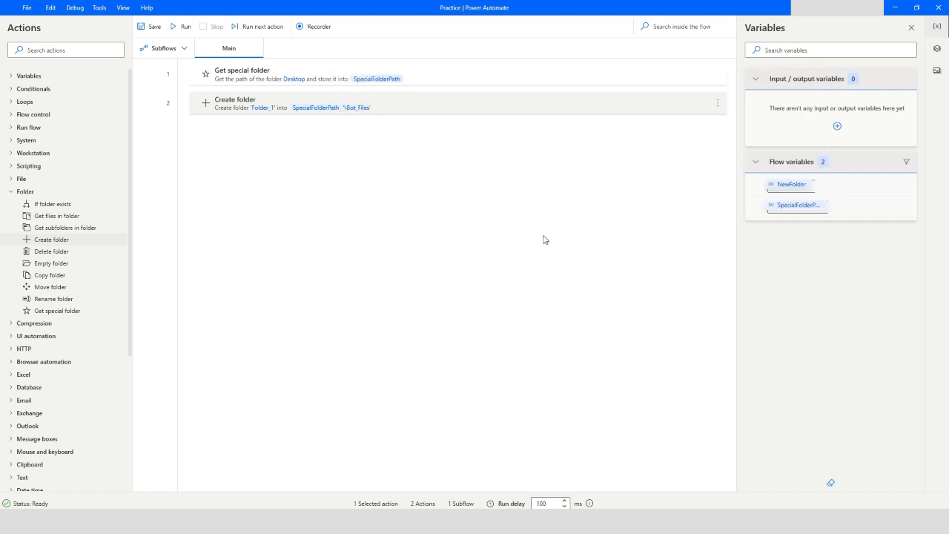